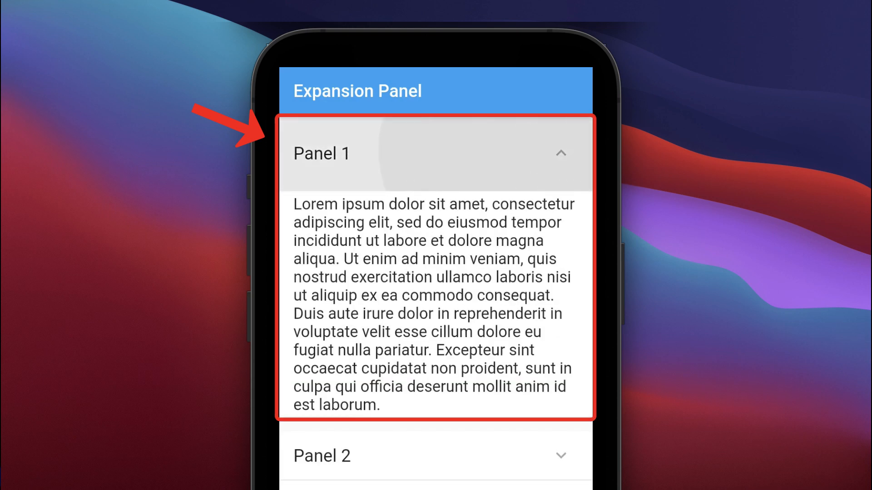
Step: Wrap the body in a SingleChildScrollView holding ExpansionPanelList.radio mapped from items
left_click(435, 153)
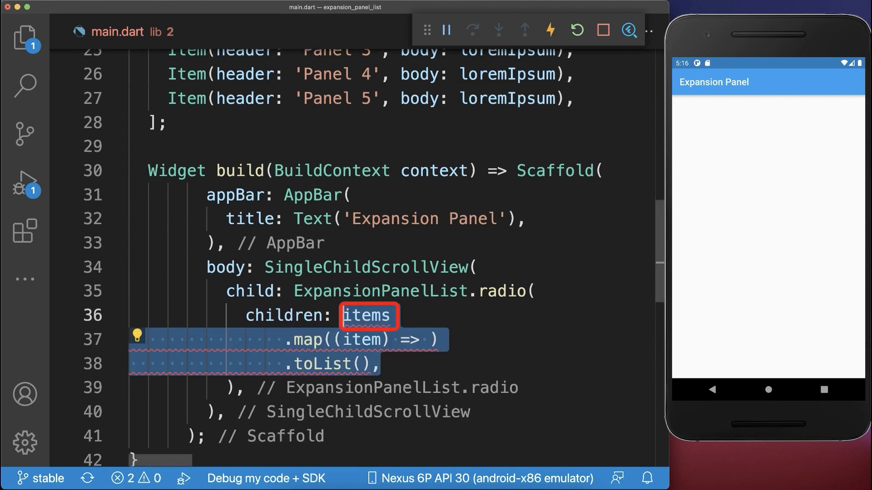
Step: Map each item to an ExpansionPanelRadio with a ListTile header (fontSize 20) and item.body ListTile
type("ExpansionPanelRadio(")
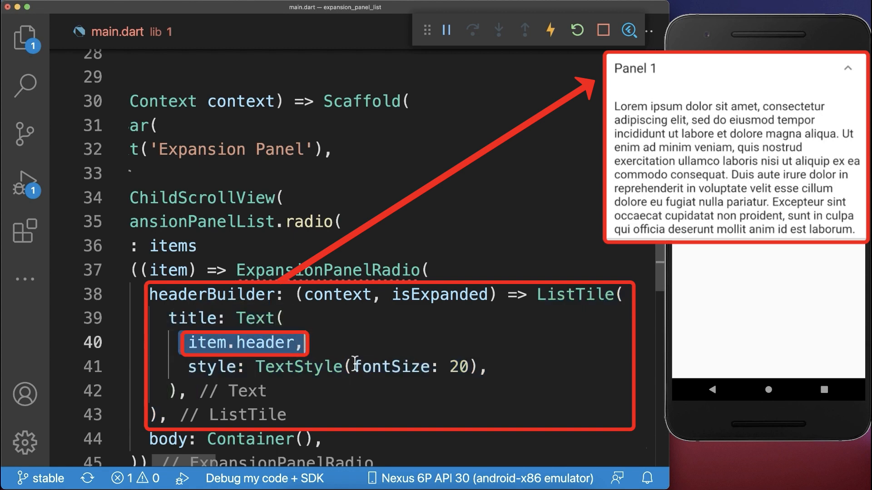
scroll("down", 3)
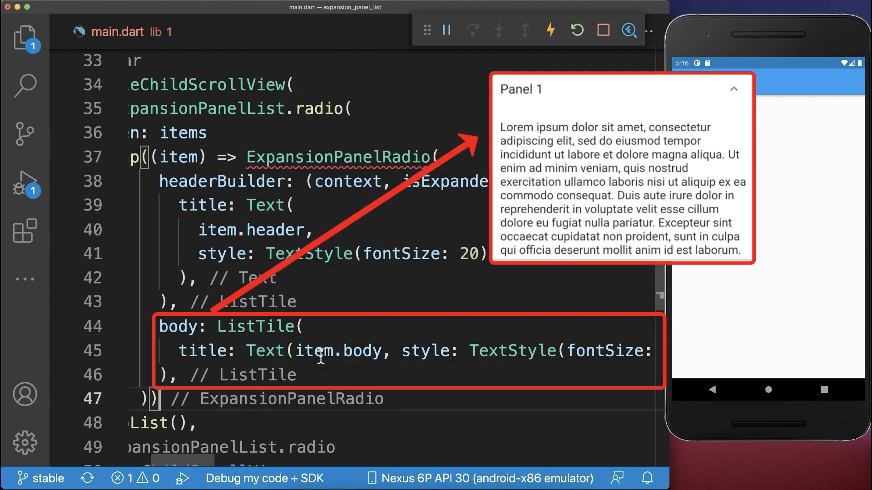
double_click(338, 351)
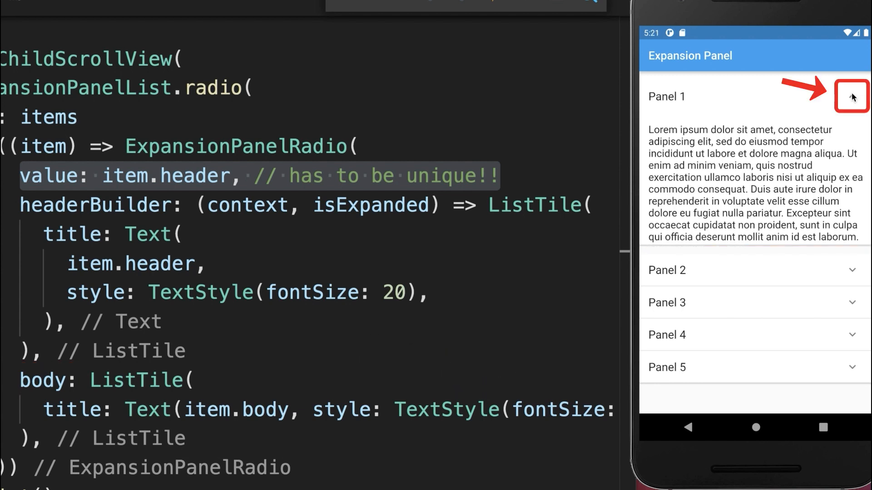
Step: Collapse and re-expand Panel 1 in the emulator to confirm the radio panels toggle
left_click(851, 96)
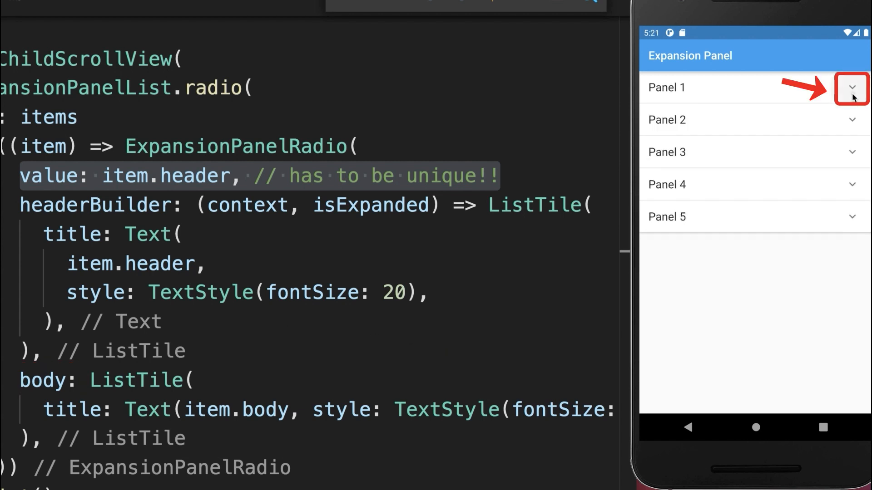
left_click(851, 87)
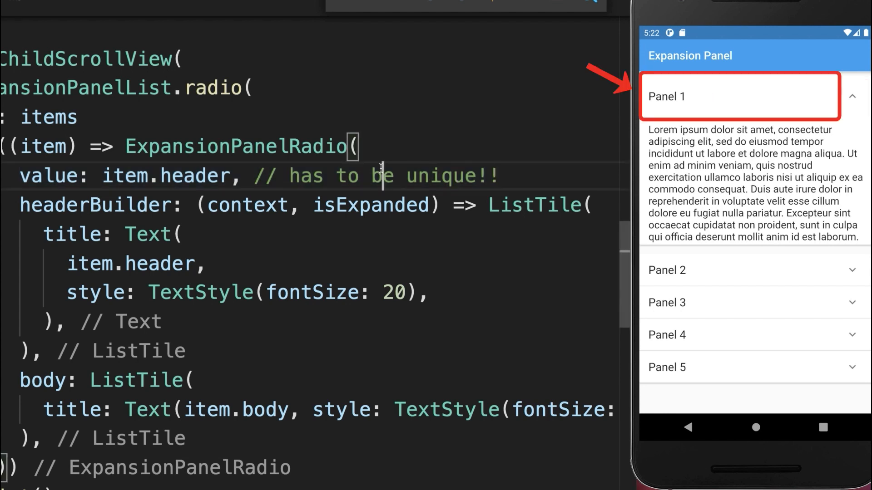
Step: Add canTapOnHeader: true so tapping a panel's header expands it
type("canTapOnHeader: true,")
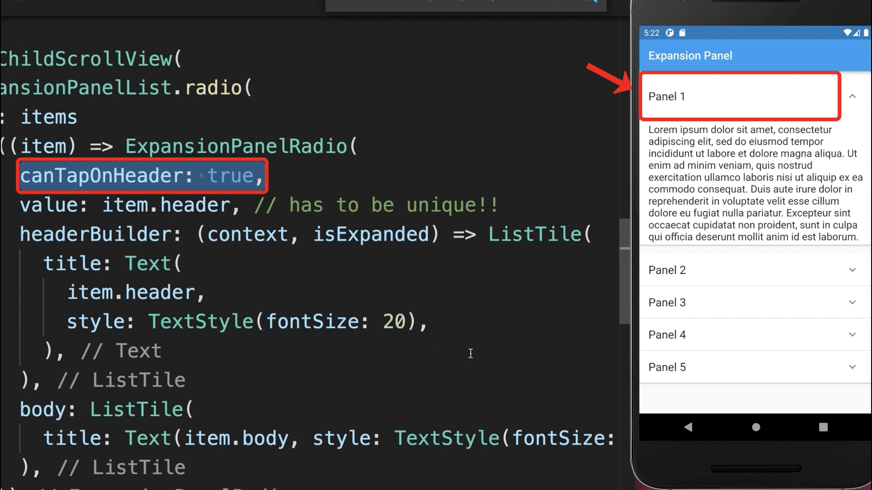
mouse_move(692, 100)
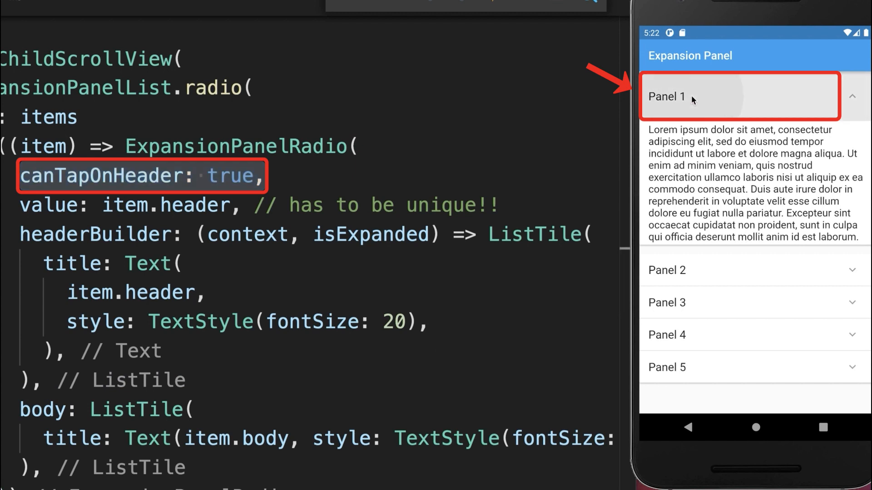
mouse_move(772, 100)
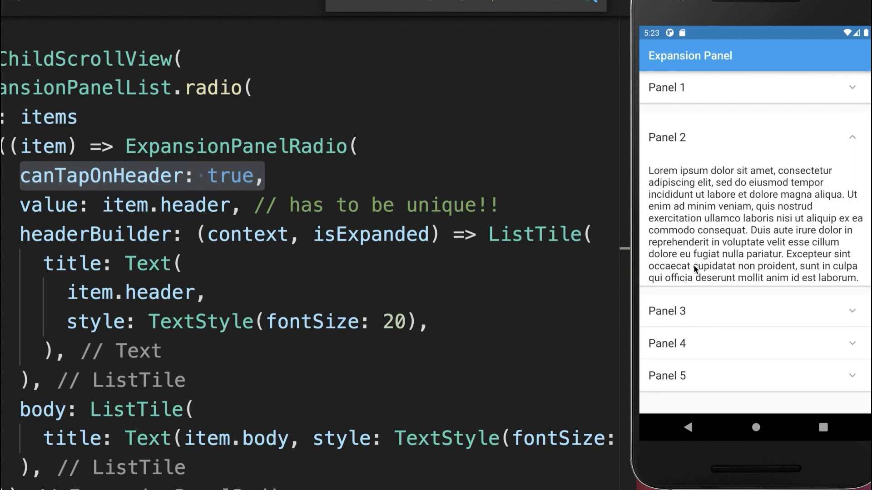
mouse_move(695, 296)
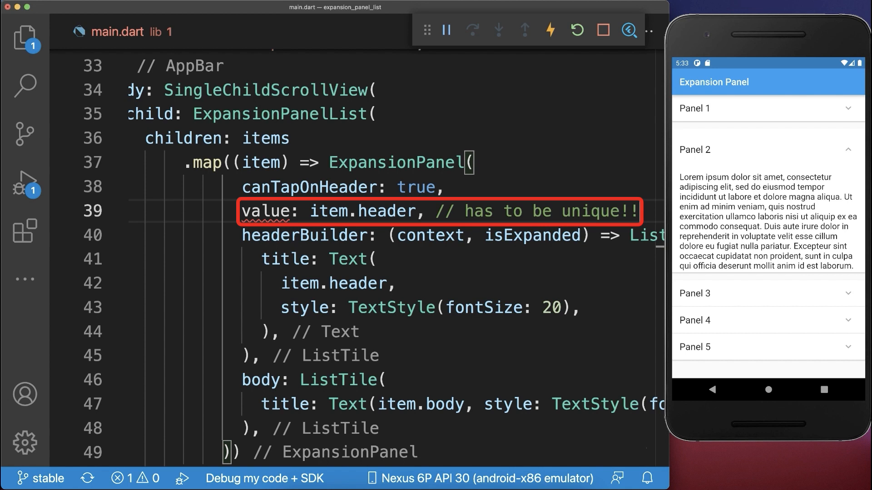
Step: Set isExpanded: item.isExpanded on each ExpansionPanel and add the isExpanded field to Item
type("isExpanded: item.isExpanded,")
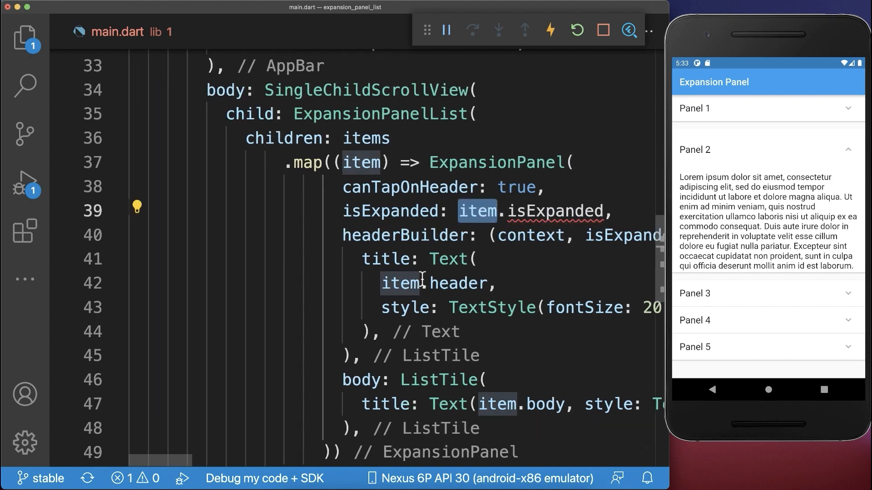
scroll("down", 3)
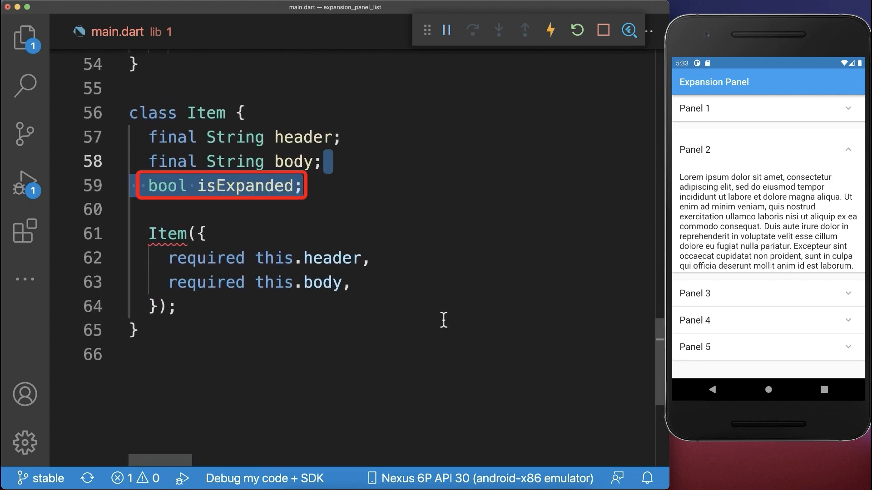
scroll("up", 3)
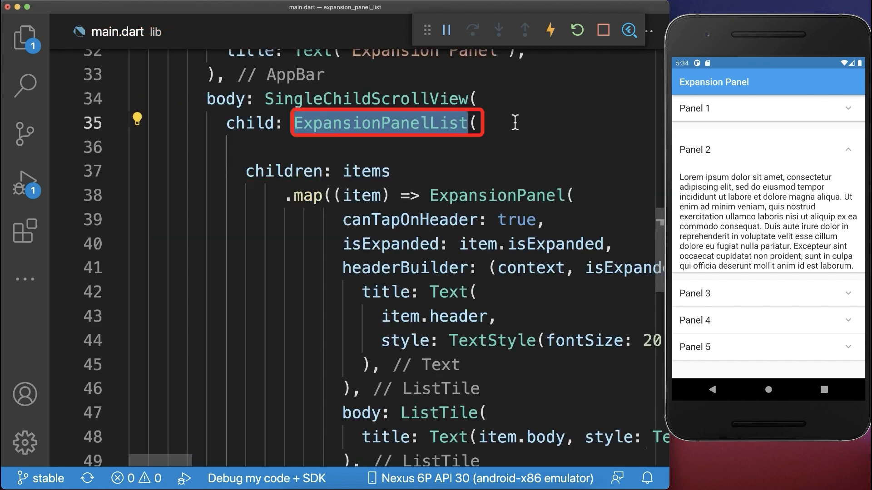